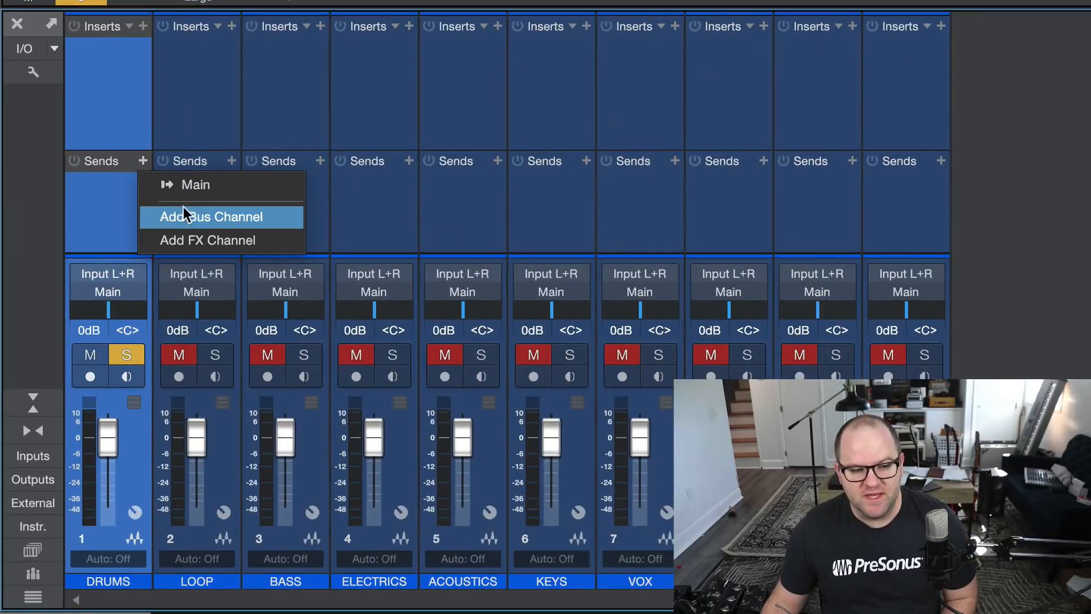
Enable the Drums Fat Channel FET compressor with input -5.48 dB and output -23.52 dB
left_click(211, 216)
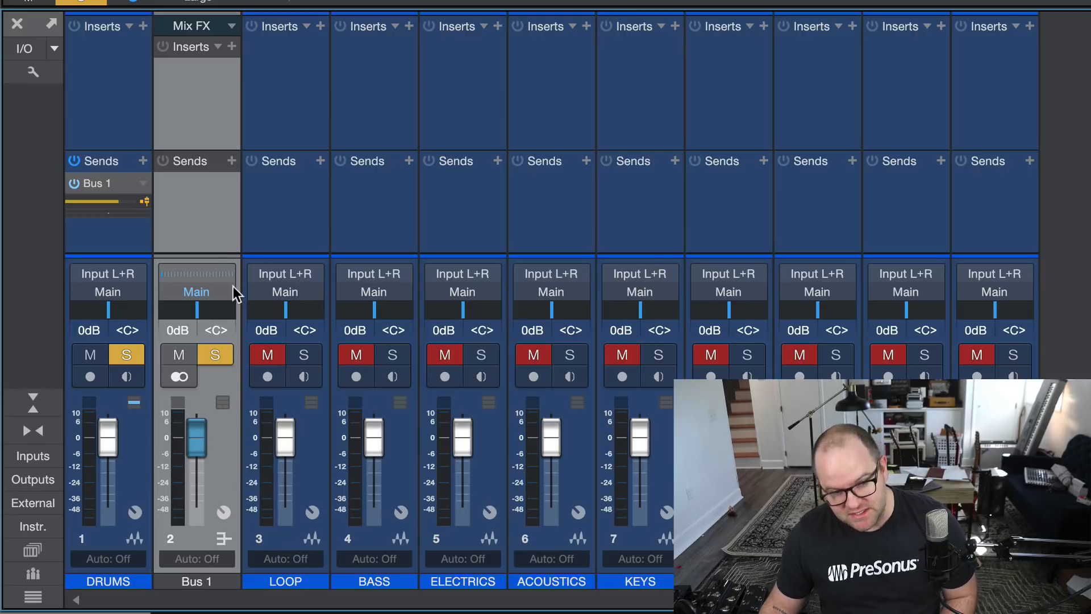
mouse_move(205, 222)
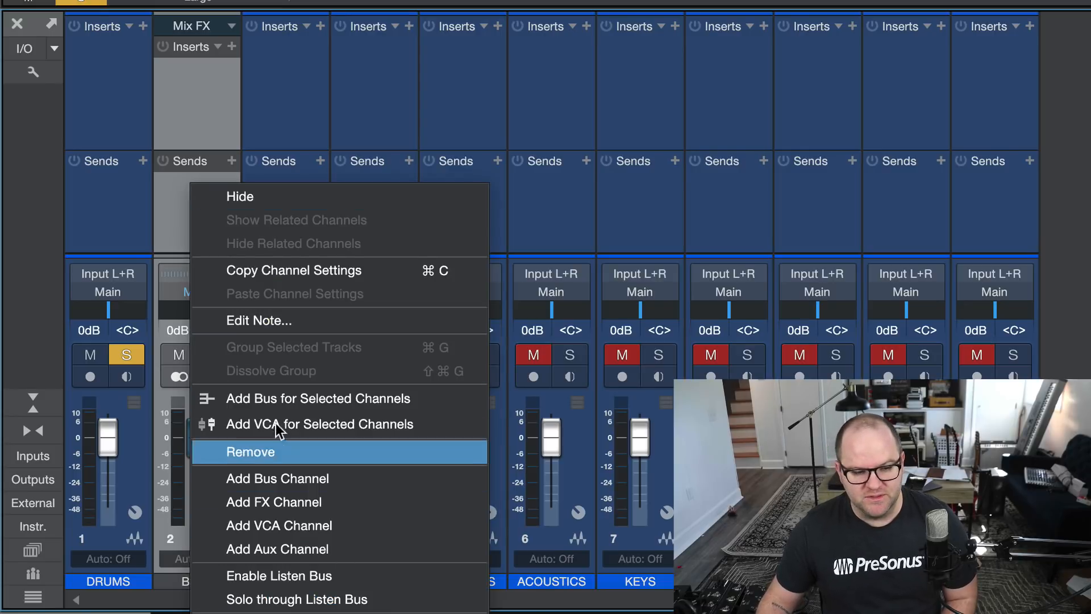
left_click(250, 452)
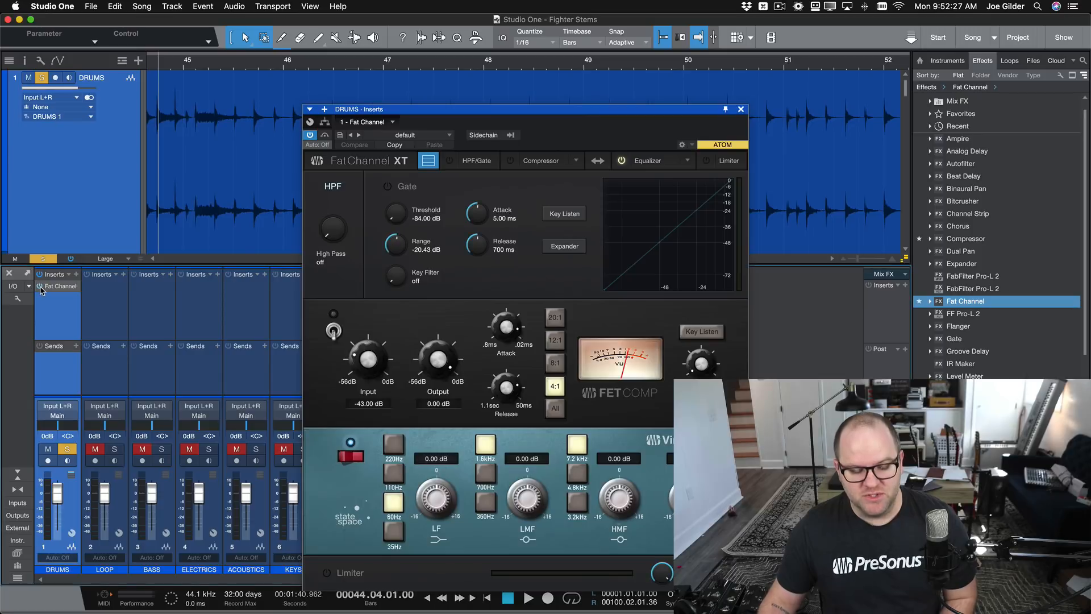
left_click(528, 597)
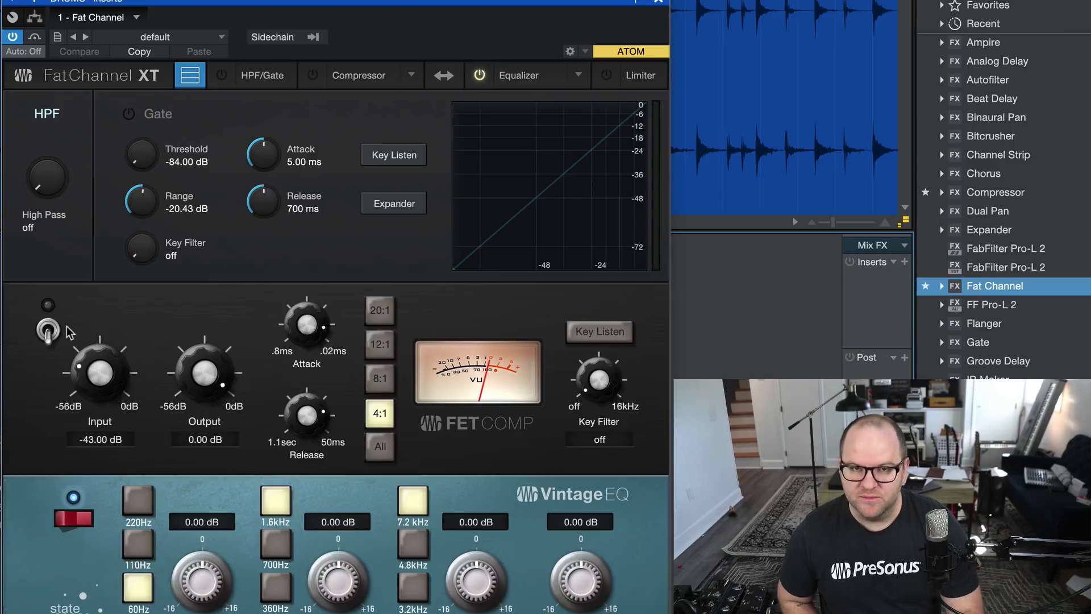
left_click_drag(204, 375, 204, 417)
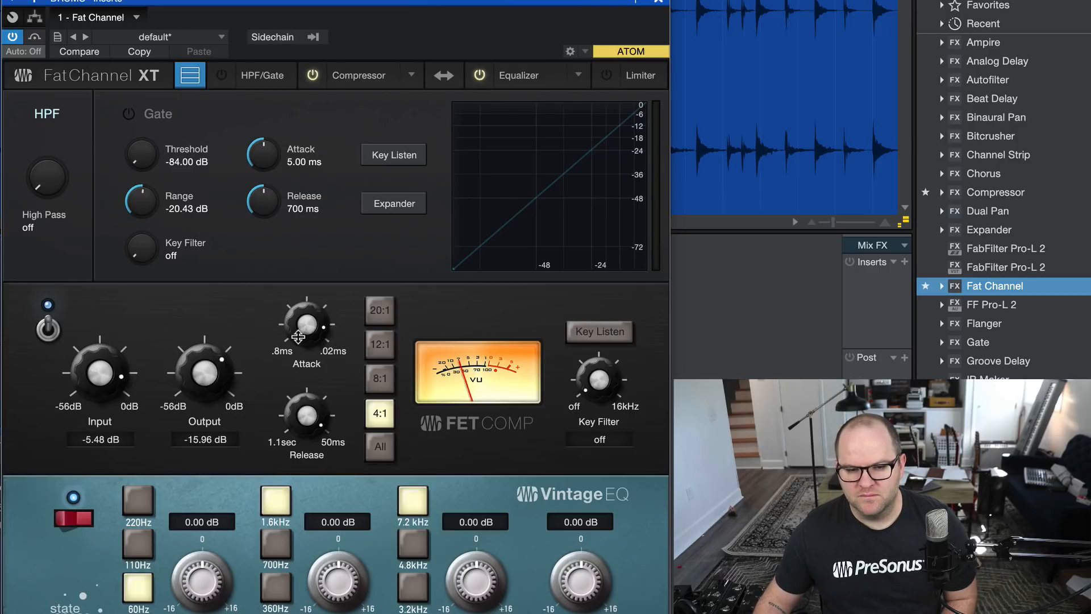
left_click_drag(205, 375, 204, 410)
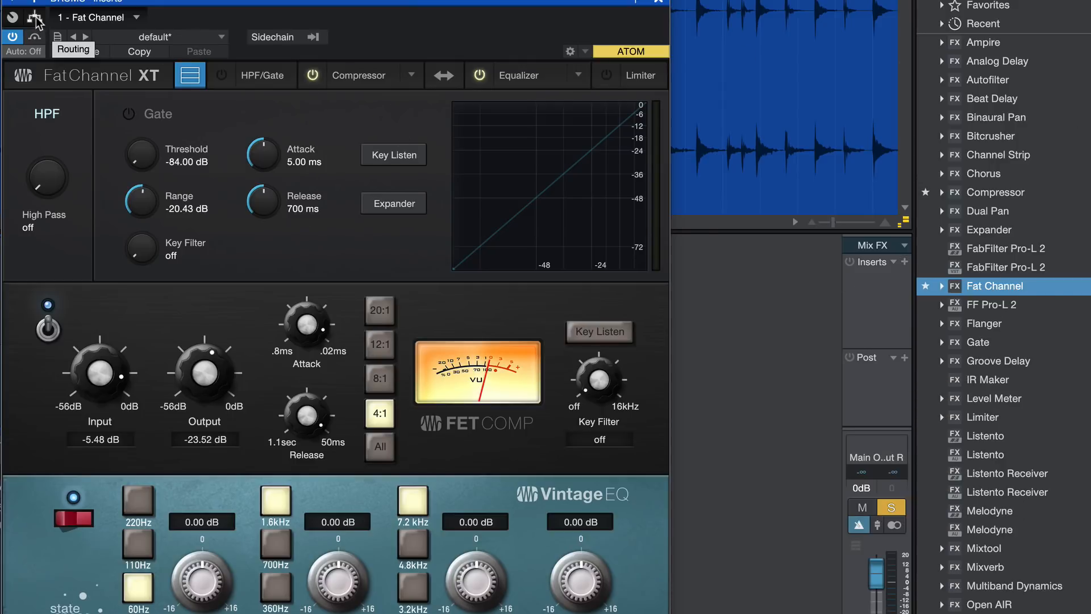
mouse_move(1050, 336)
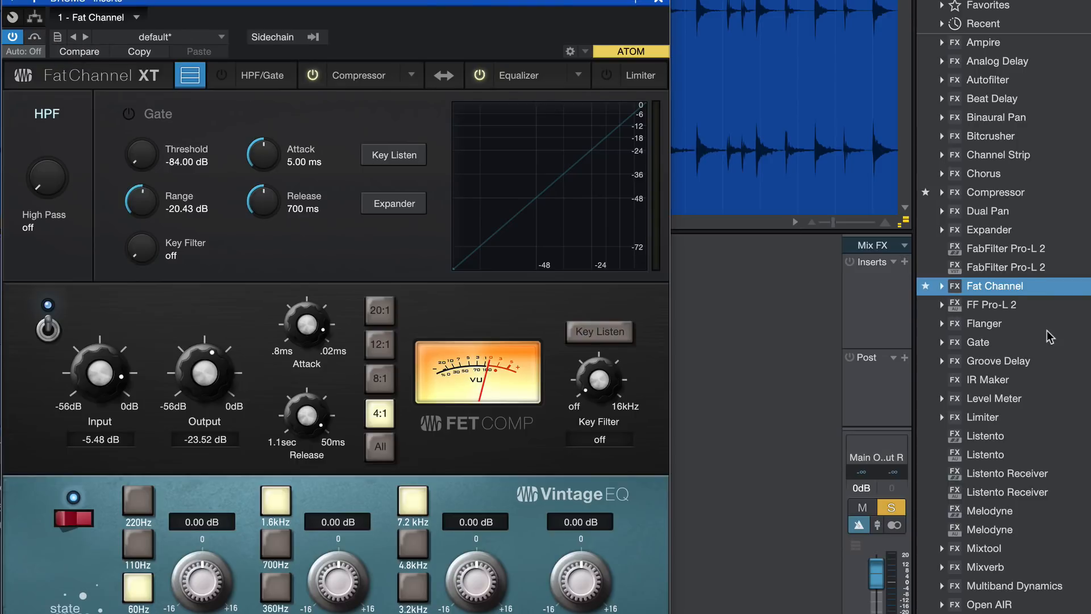
Add a Splitter to the Drums inserts and move Fat Channel onto its right branch
scroll("down", 3)
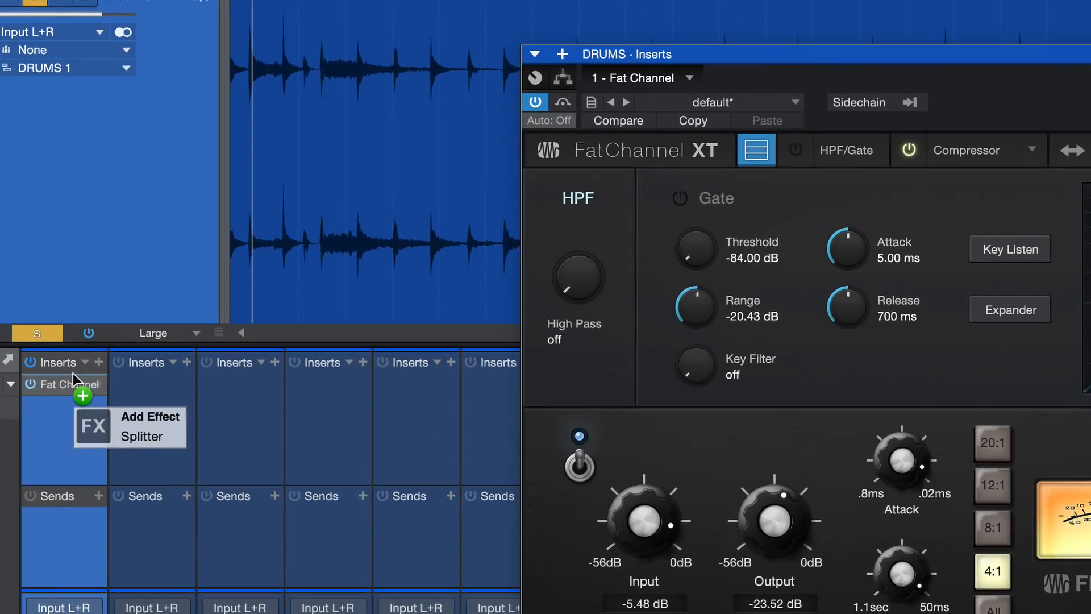
left_click(148, 436)
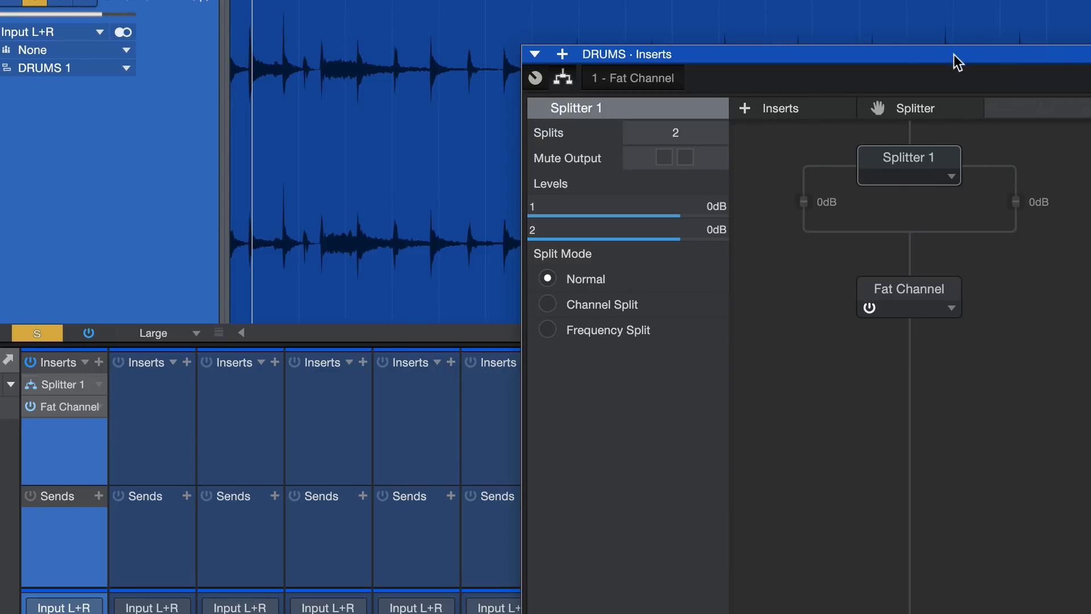
left_click(908, 288)
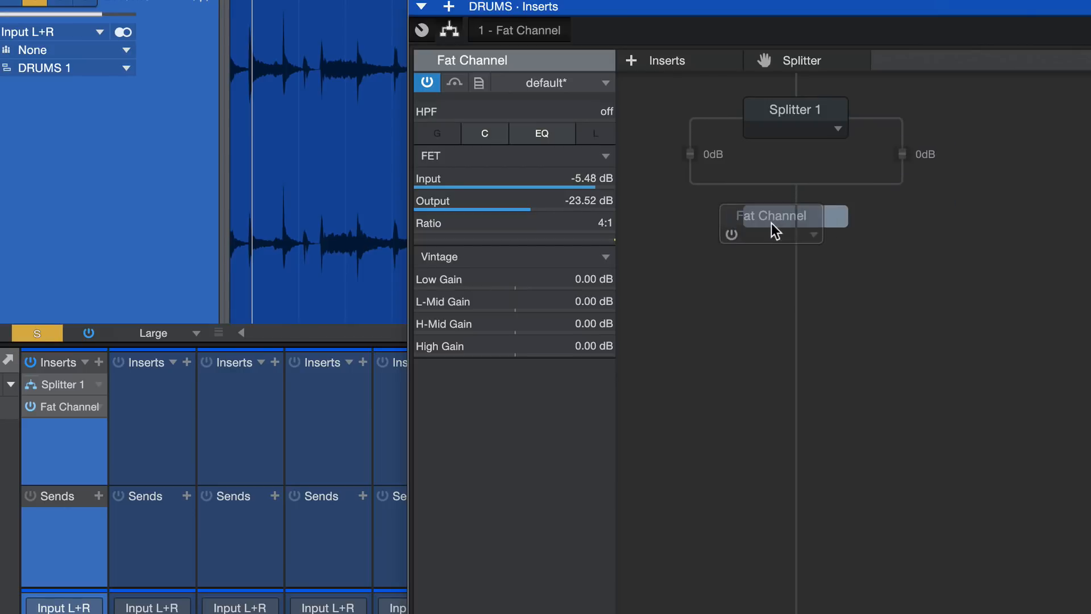
left_click_drag(772, 223, 901, 183)
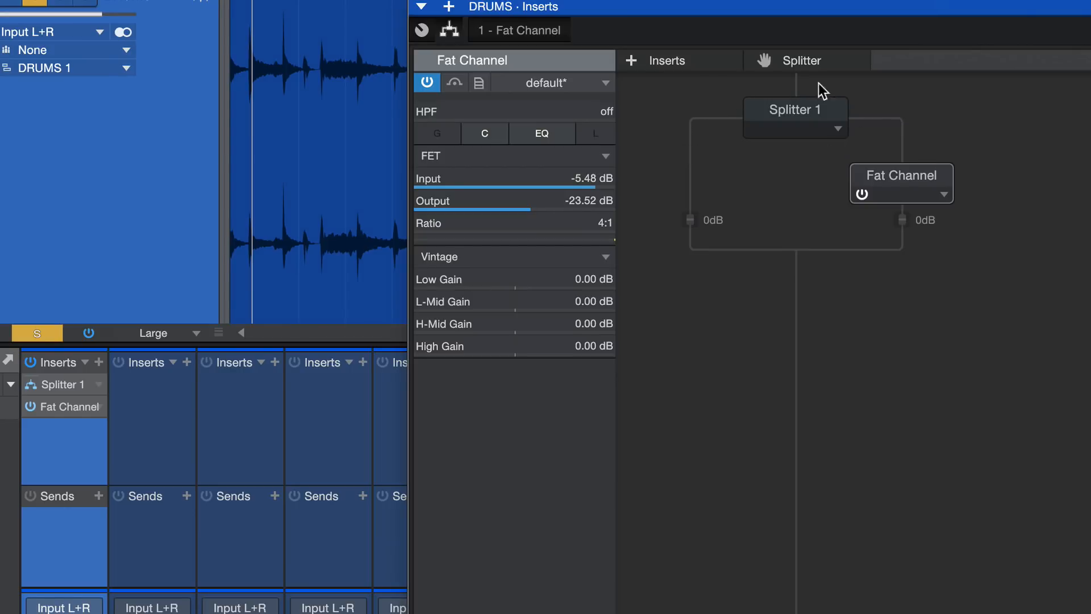
left_click(796, 109)
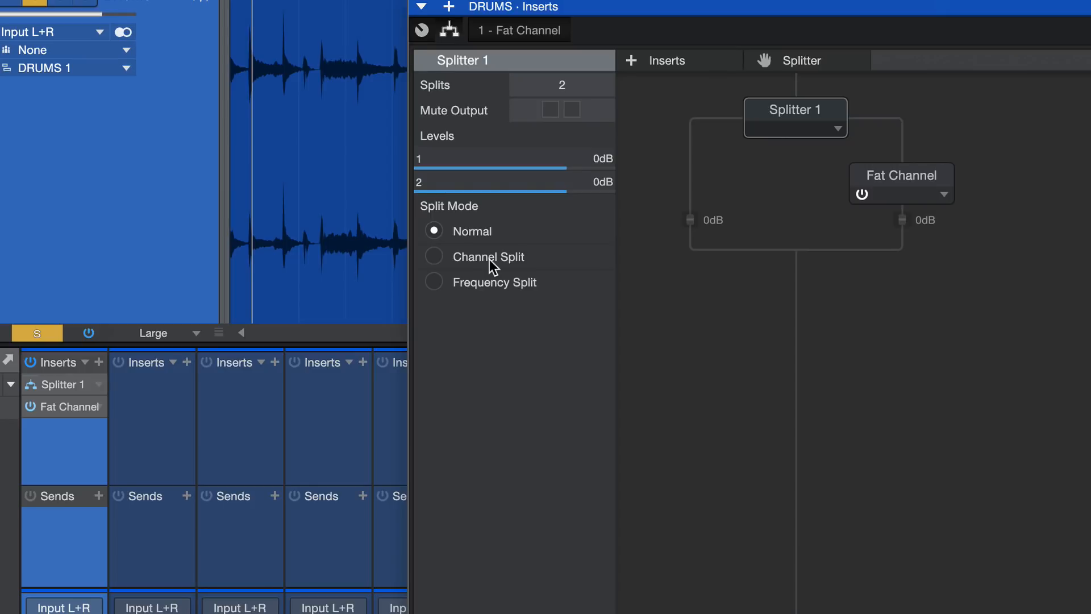
mouse_move(489, 291)
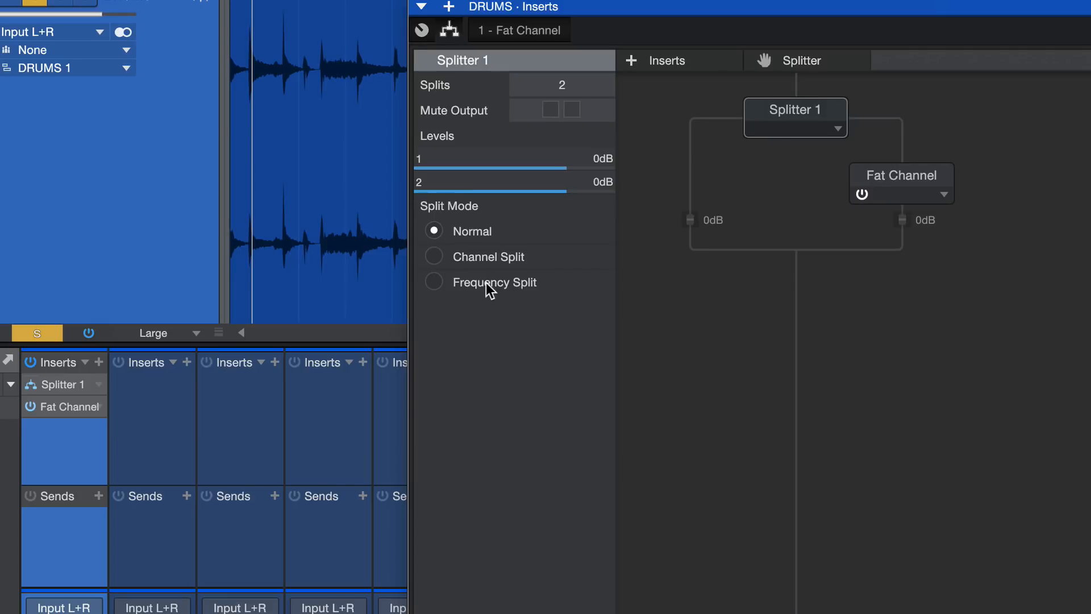
mouse_move(521, 241)
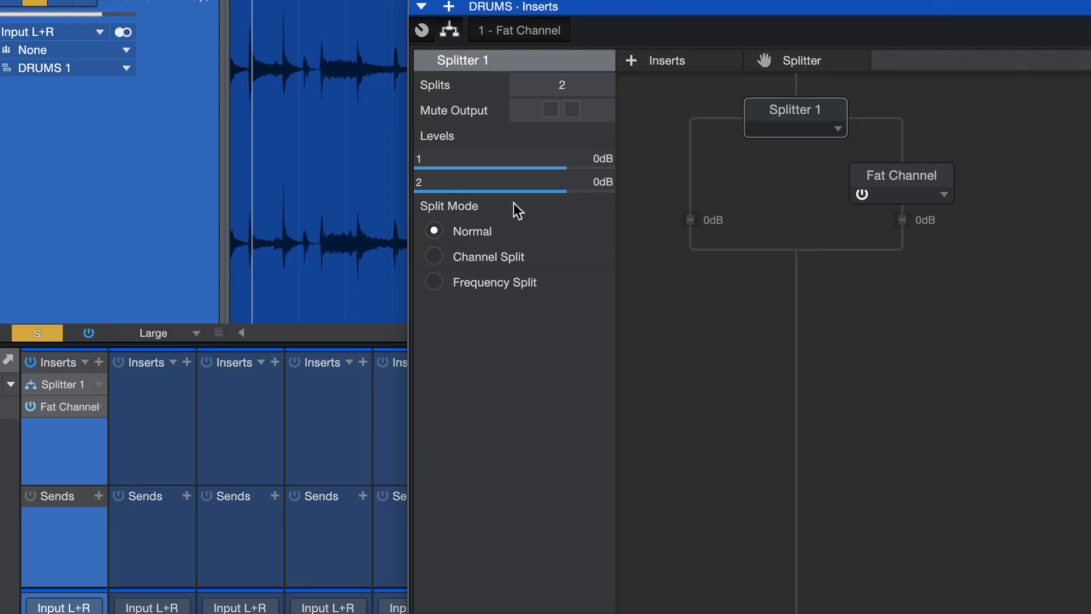
mouse_move(918, 139)
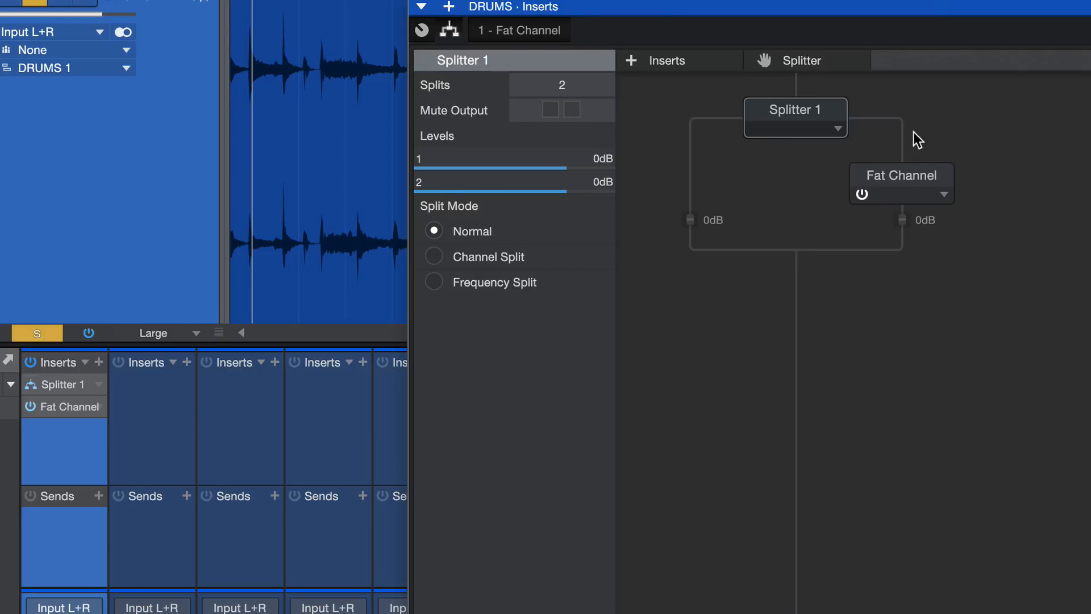
Test muting each Splitter branch output, unmute both, and close the routing view
left_click(571, 110)
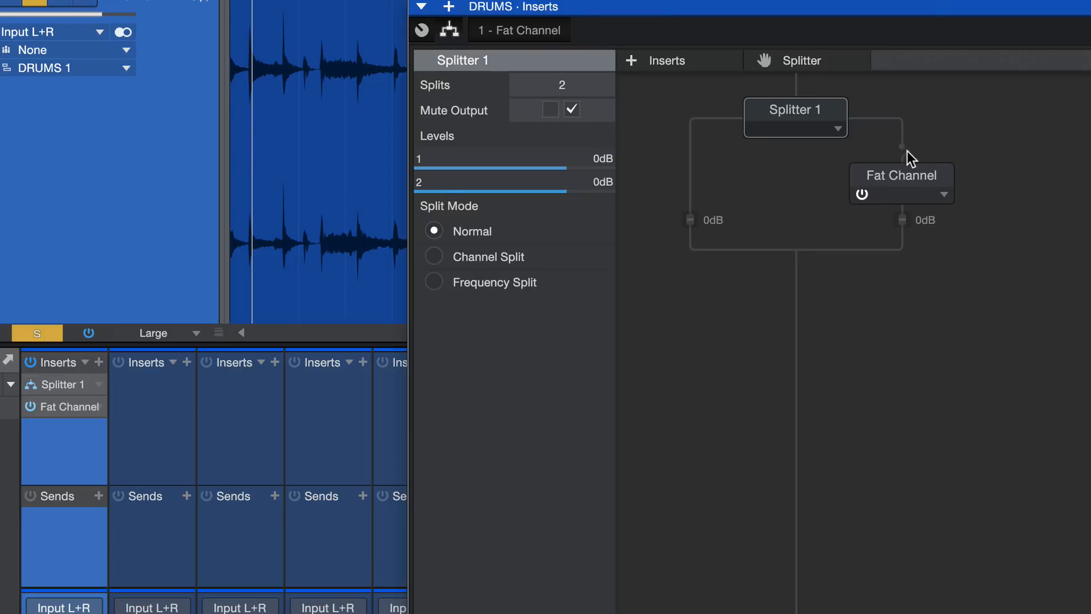
mouse_move(996, 166)
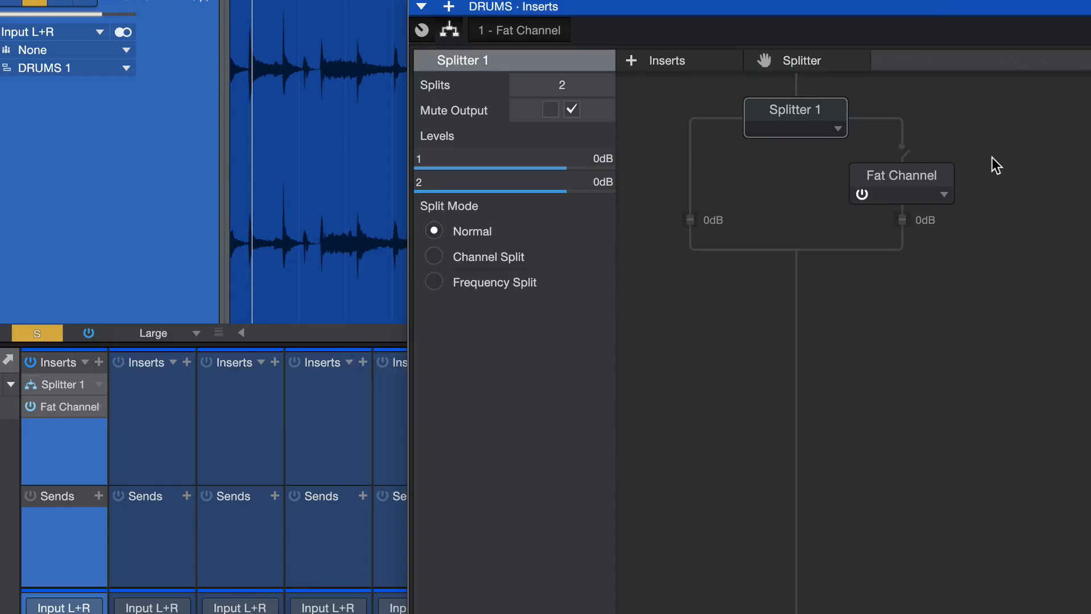
left_click(571, 110)
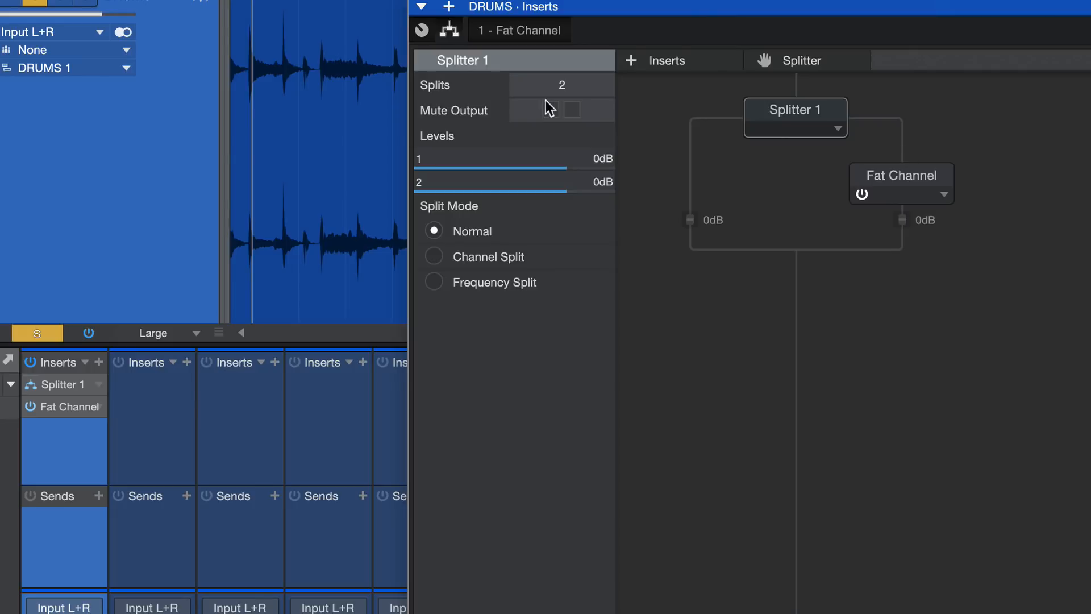
left_click(550, 110)
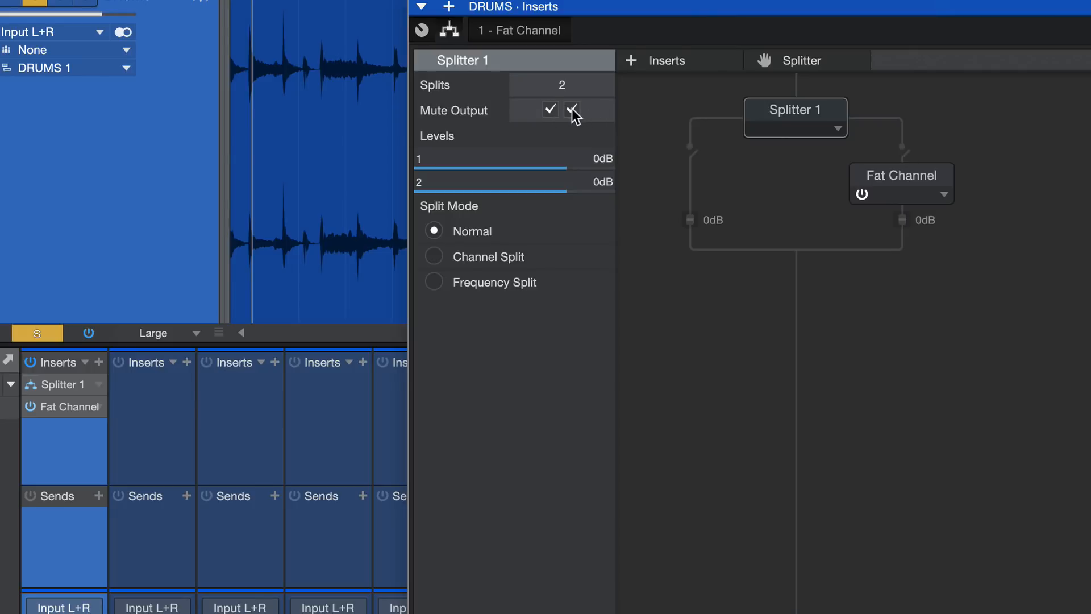
left_click(549, 109)
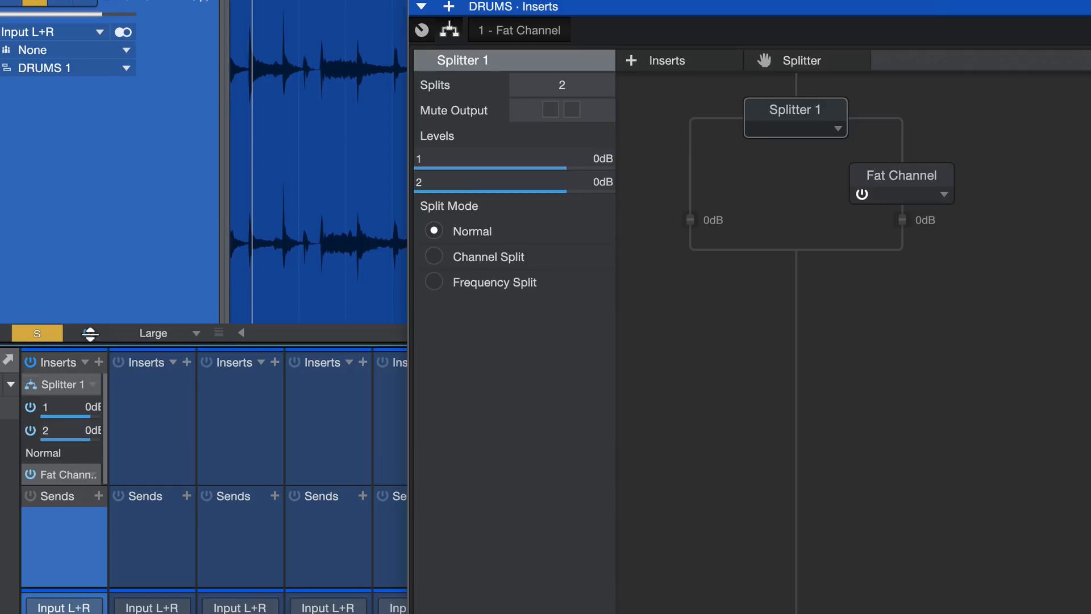
left_click(550, 110)
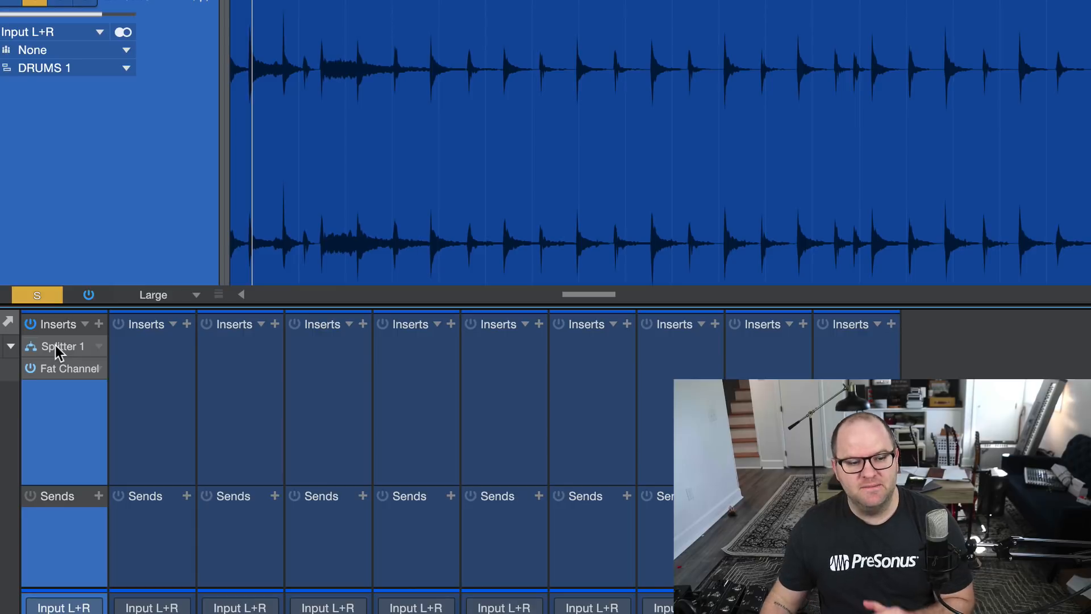
mouse_move(61, 390)
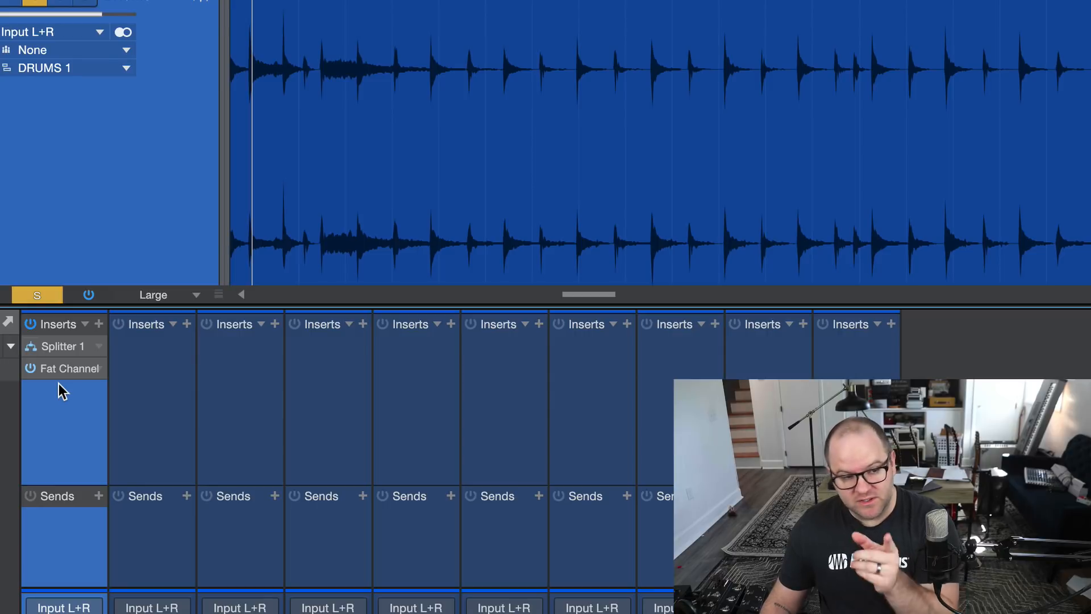
Double-click the Drums insert rack to bring back the Splitter routing window
left_click(57, 346)
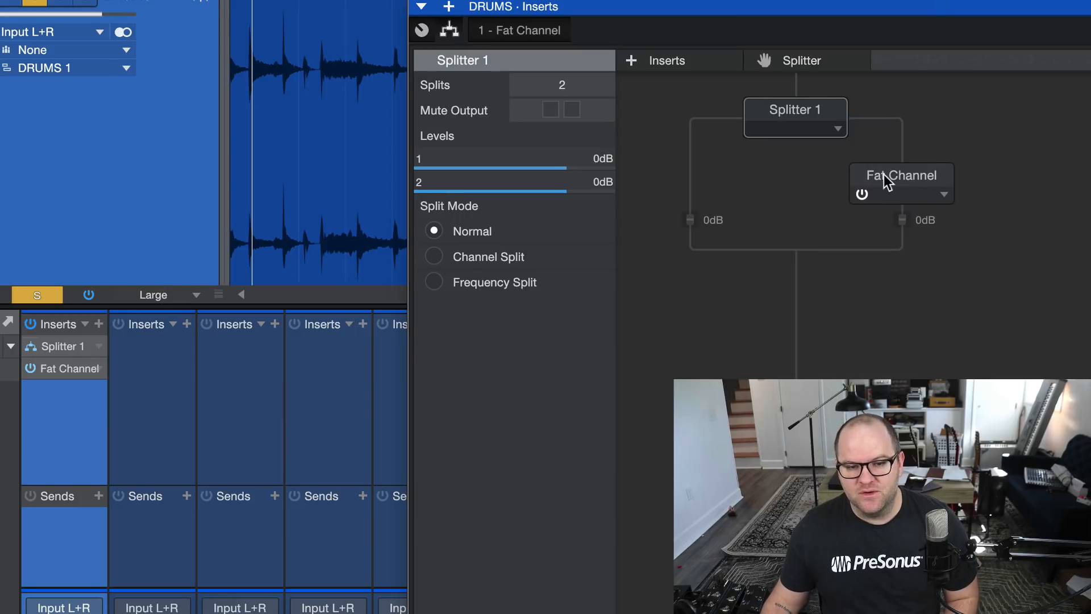
Move Fat Channel to Splitter 1's second branch and set that branch to -5.7 dB
left_click(899, 174)
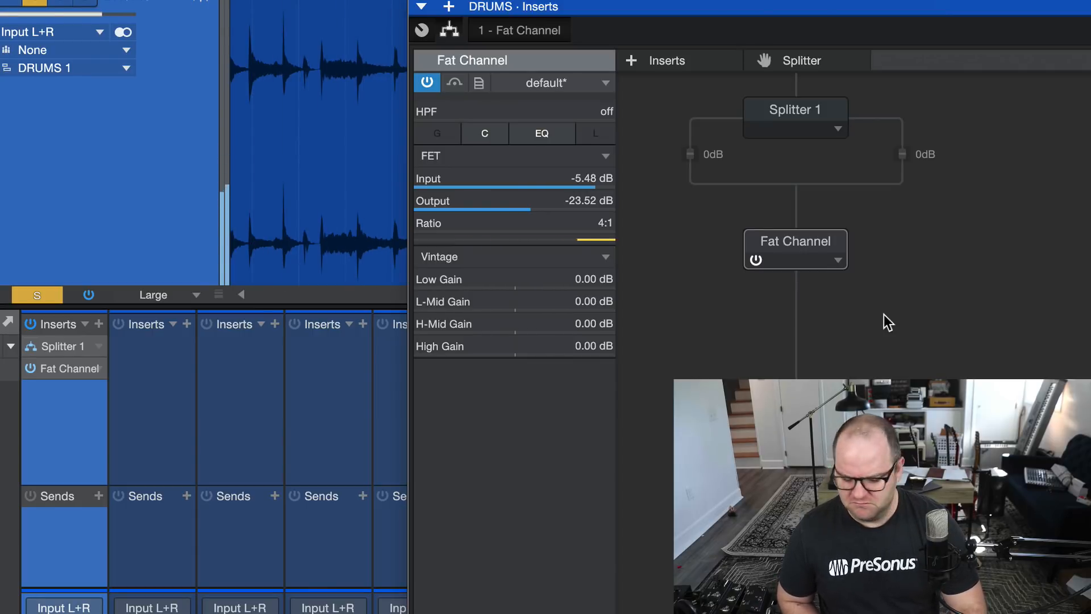
left_click_drag(796, 248, 843, 184)
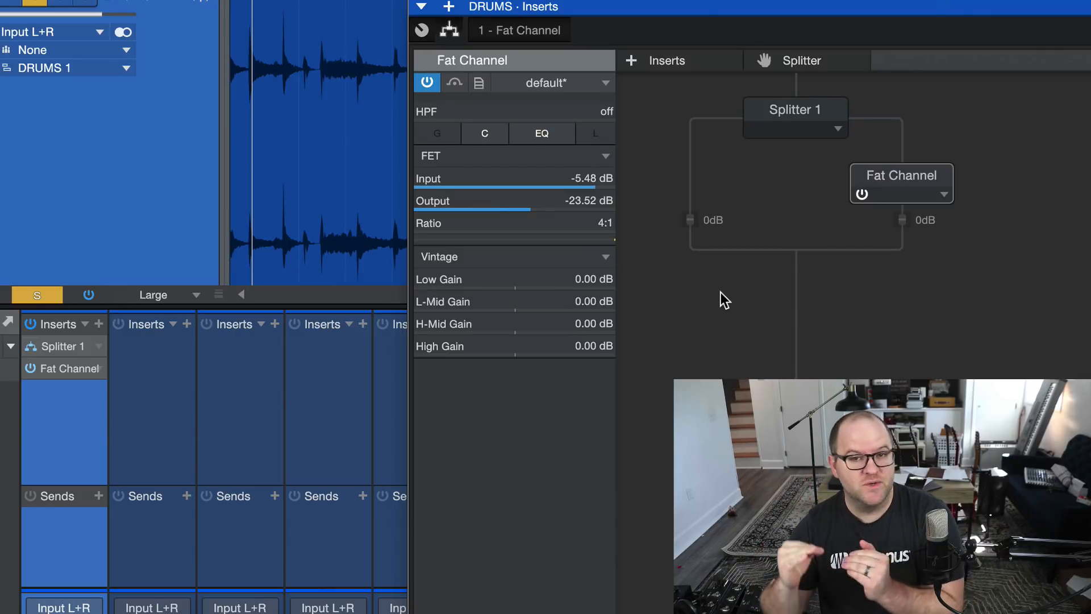
mouse_move(988, 270)
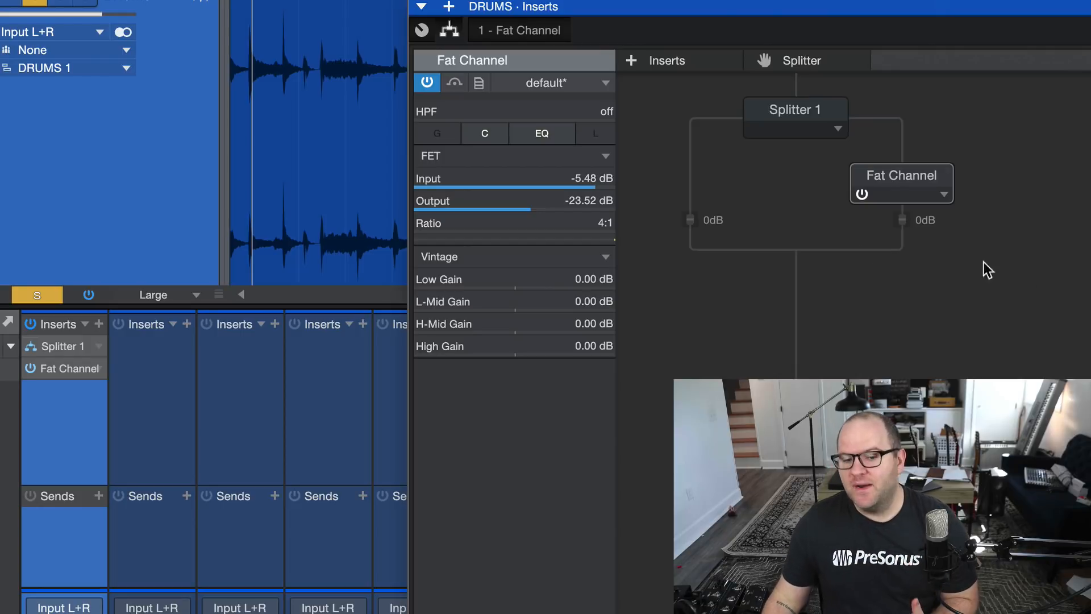
left_click_drag(901, 220, 901, 266)
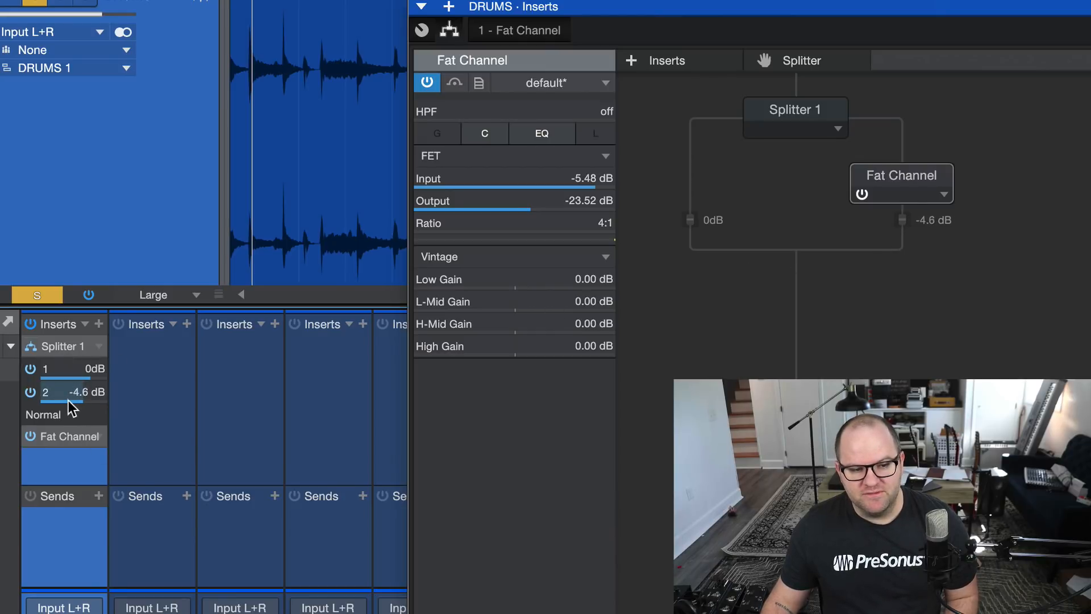
left_click_drag(75, 392, 75, 379)
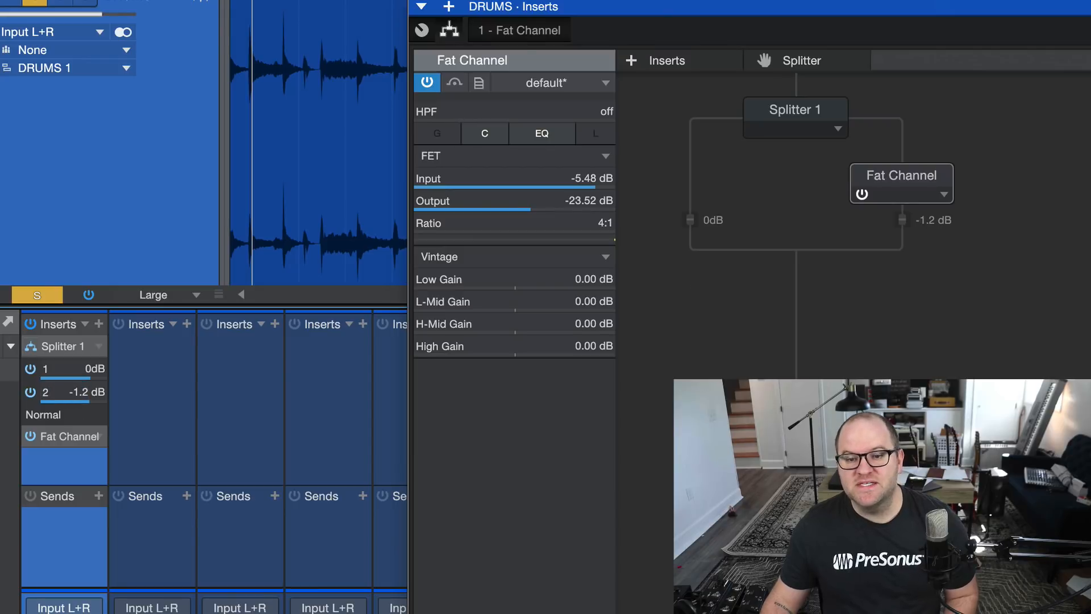
left_click_drag(63, 391, 56, 397)
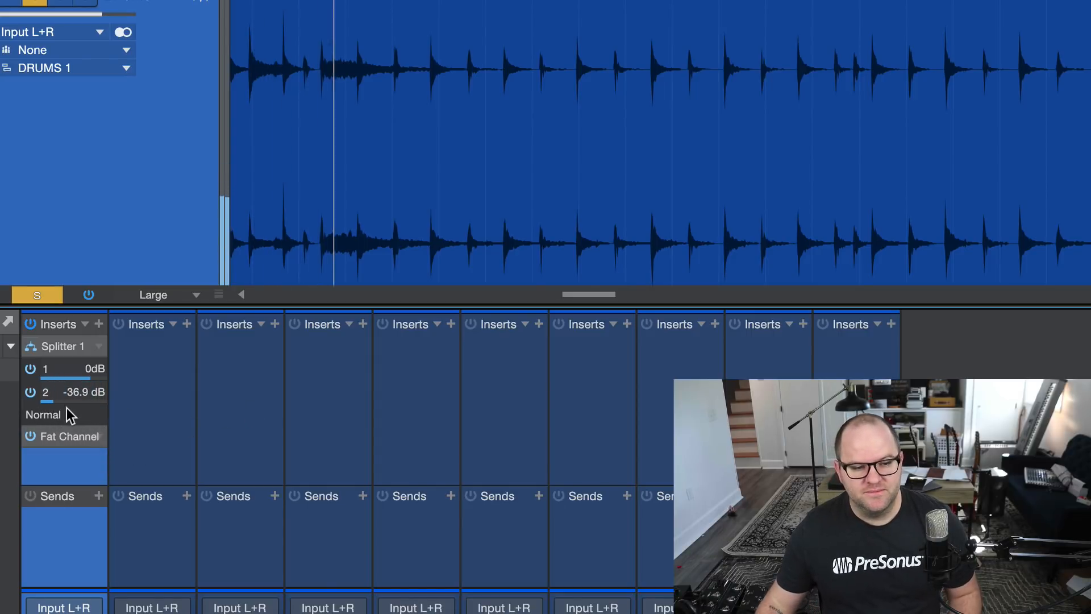
left_click_drag(63, 391, 84, 392)
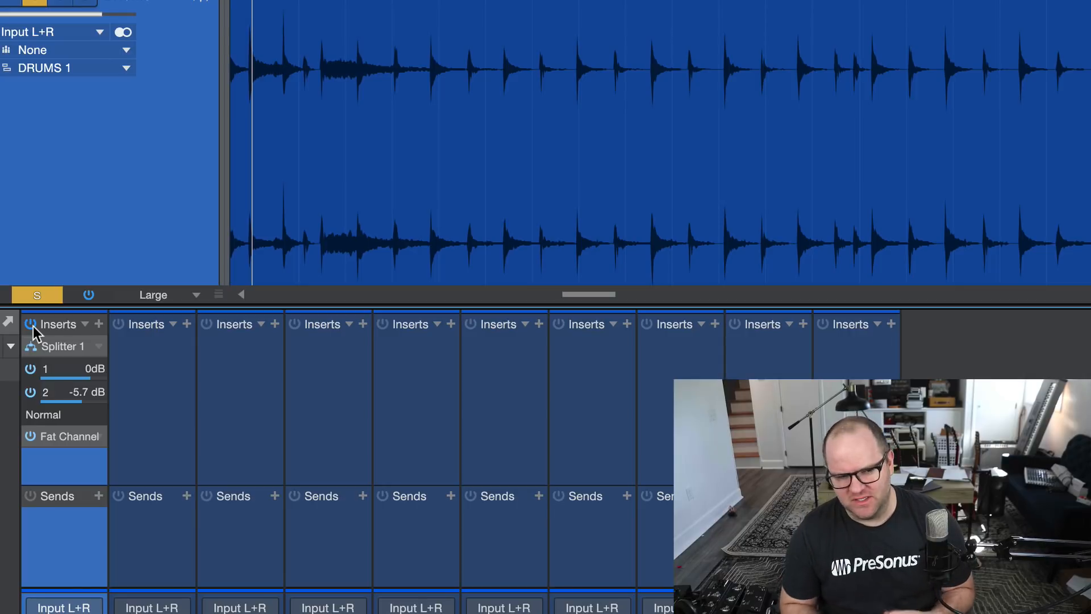
mouse_move(66, 358)
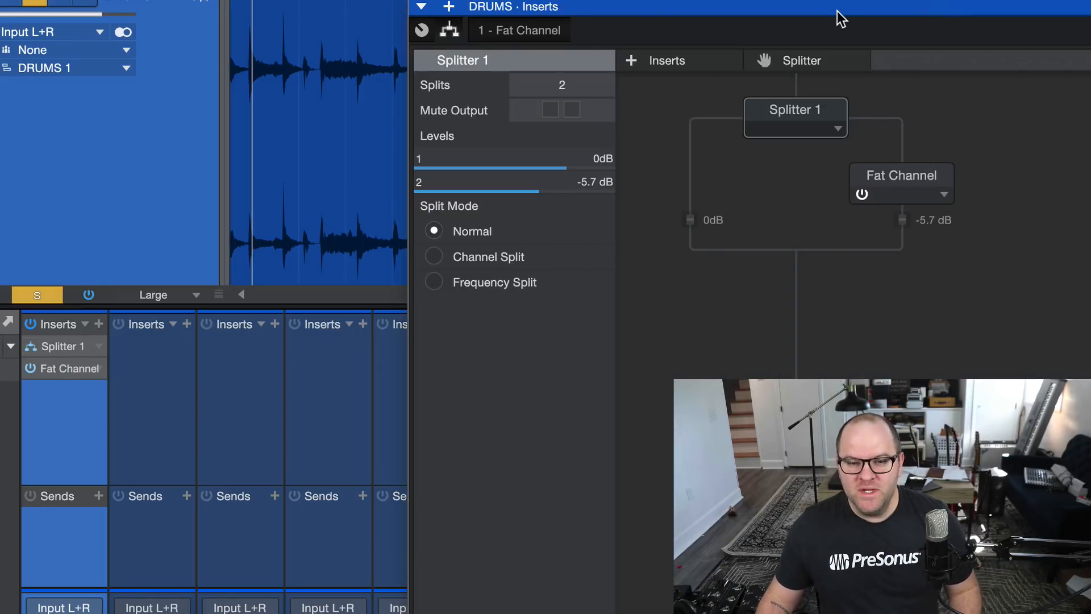
mouse_move(914, 205)
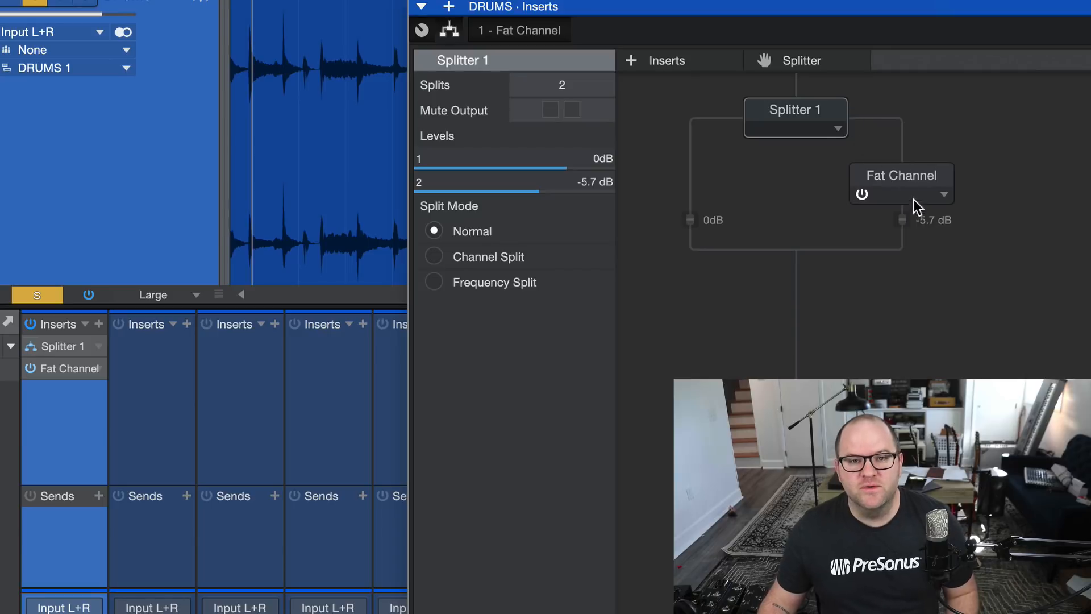
mouse_move(862, 186)
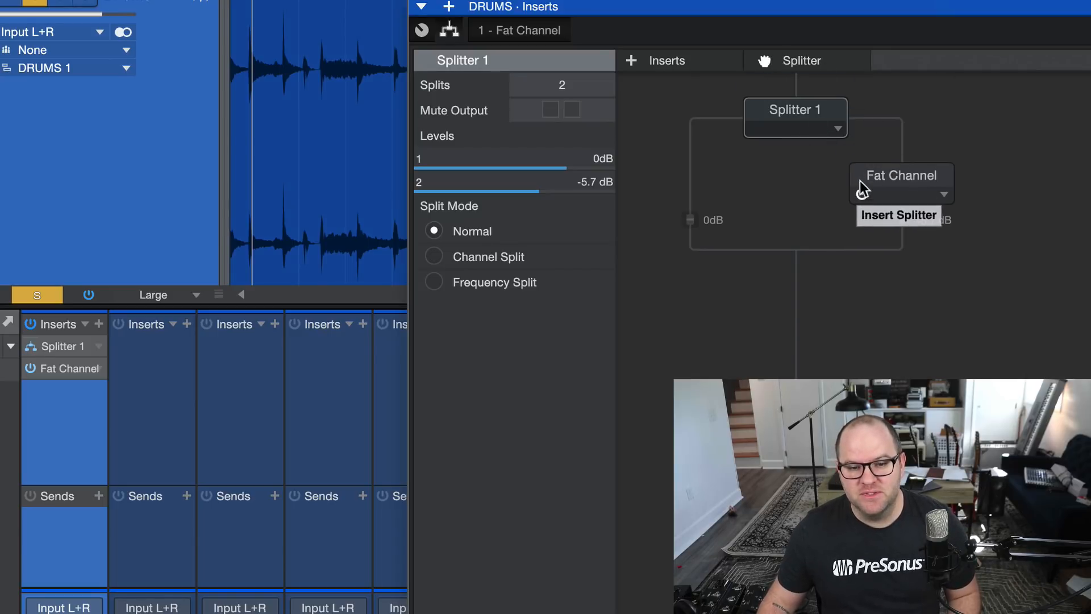
left_click(898, 215)
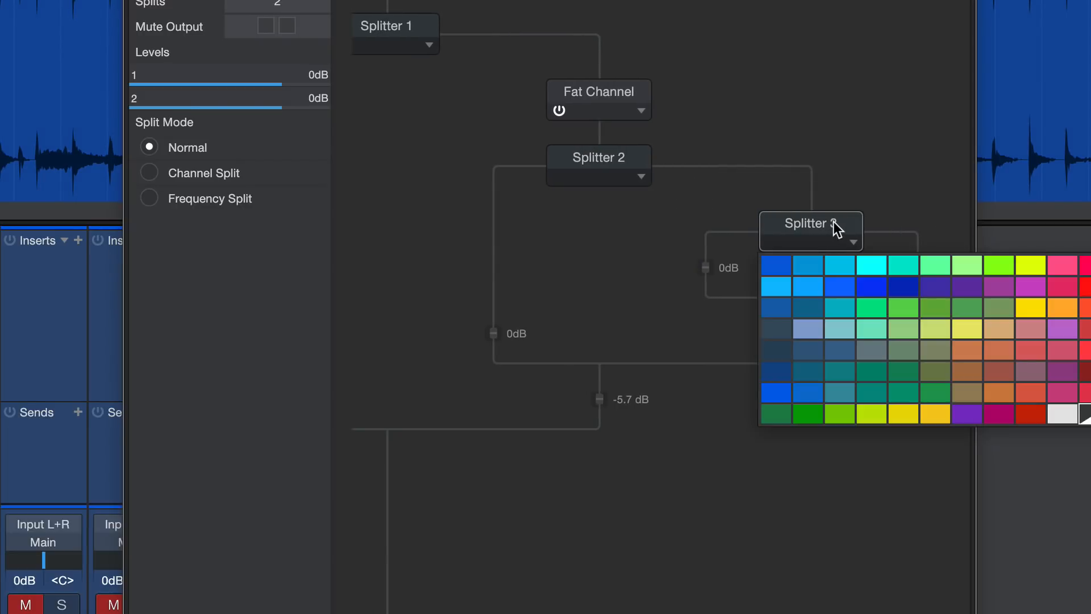
left_click(851, 243)
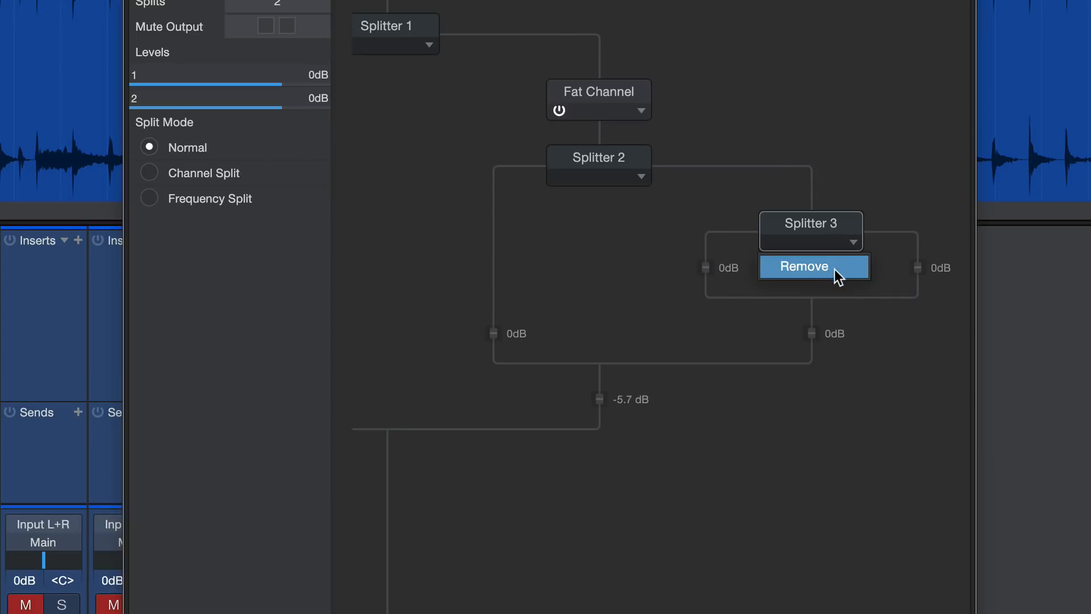
left_click(813, 266)
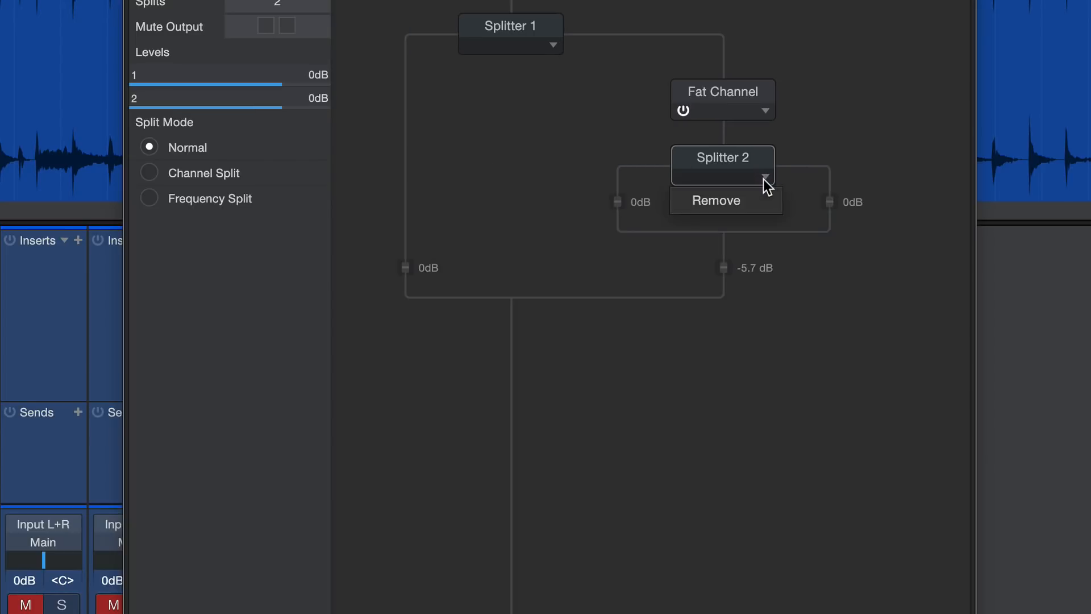
left_click(715, 201)
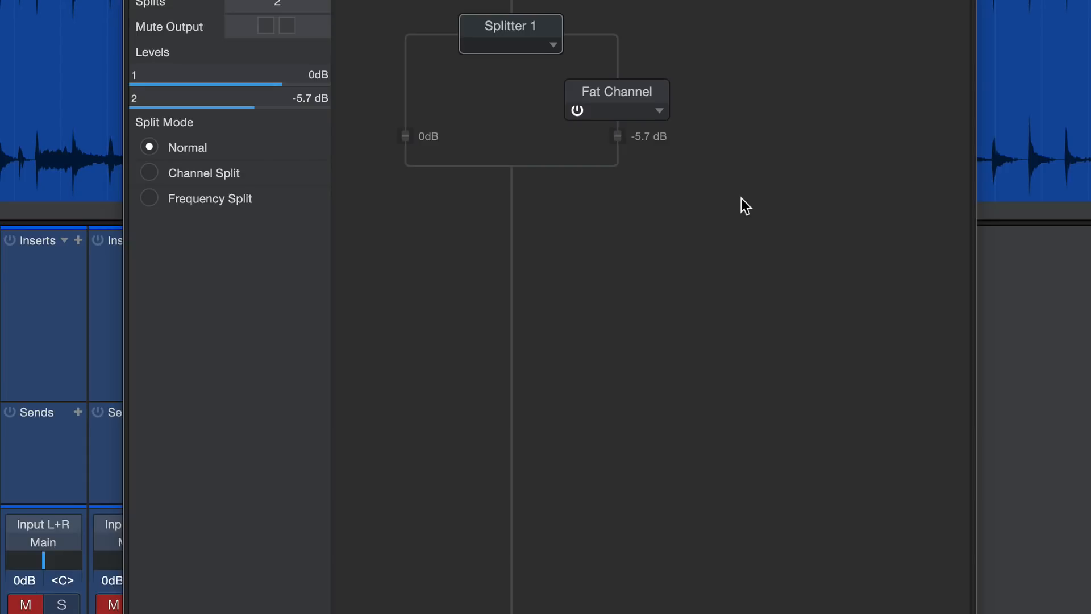
mouse_move(639, 102)
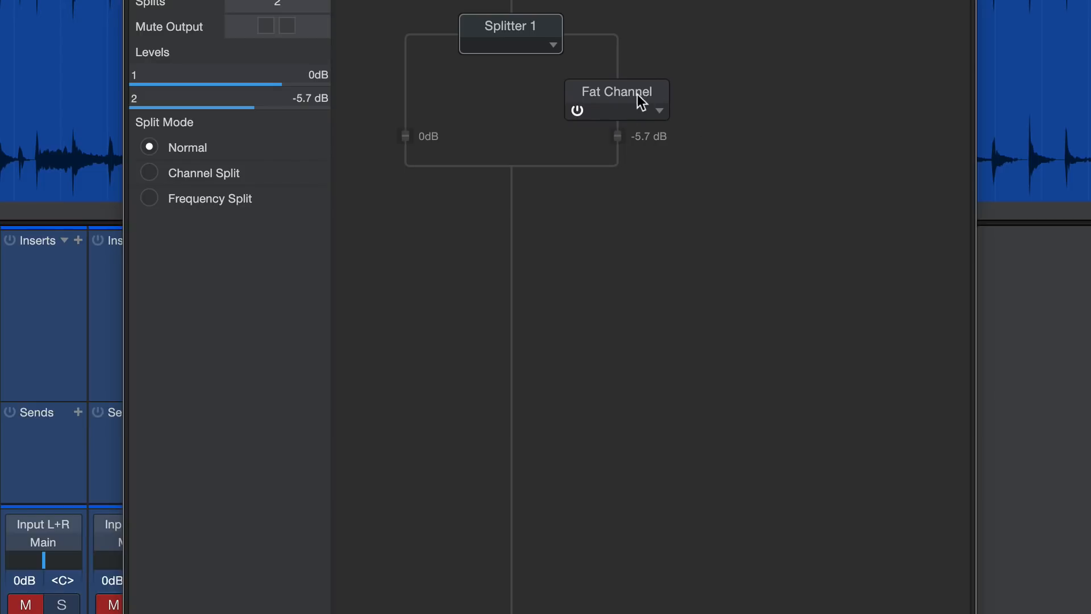
mouse_move(409, 63)
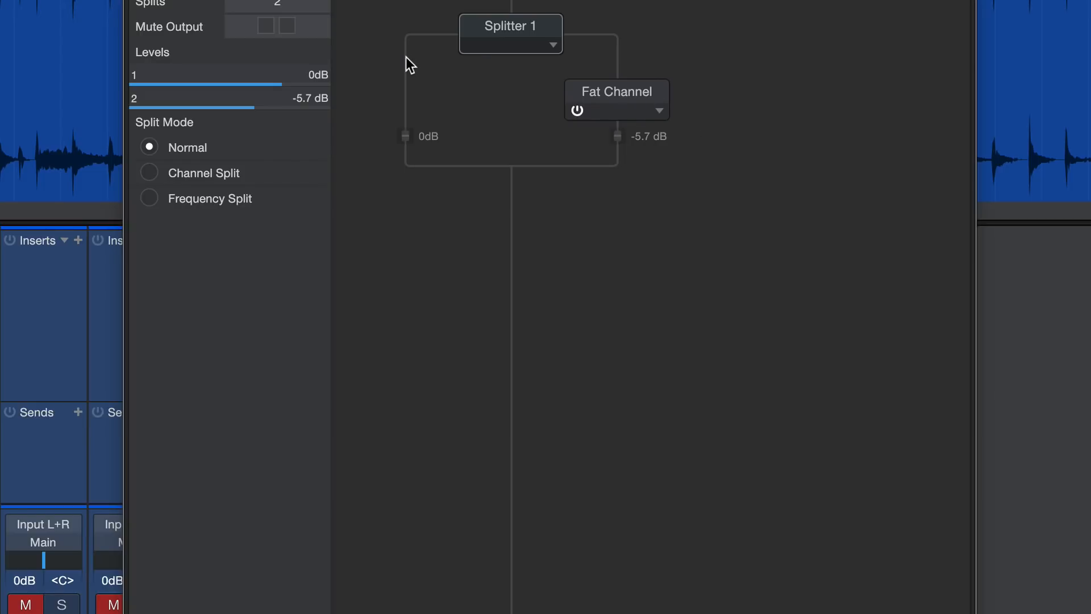
left_click(265, 25)
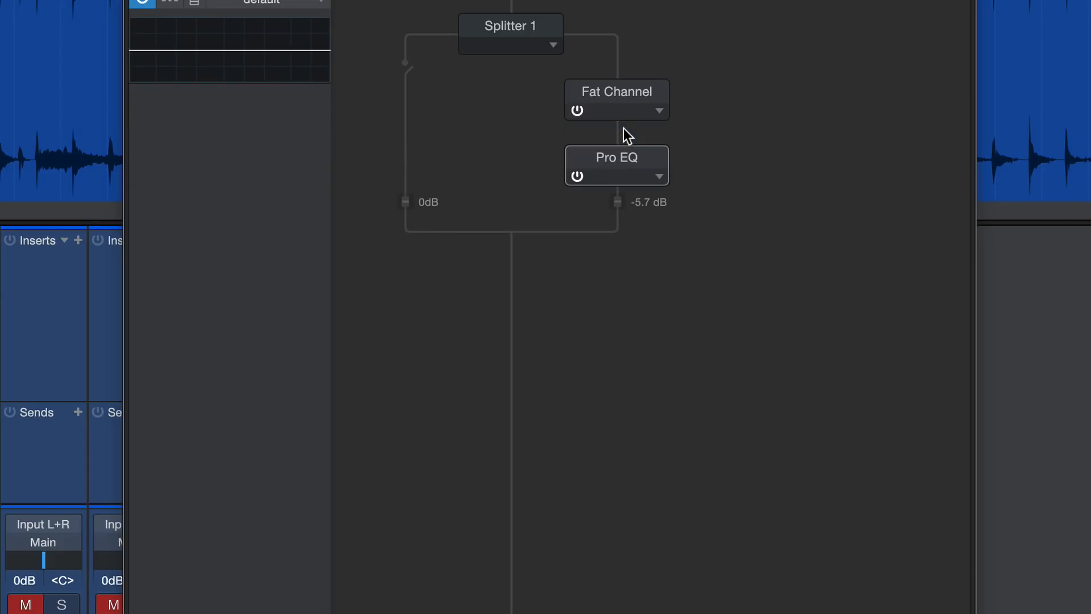
View the Pro EQ settings, then show Splitter 1's routing on the Drums channel
double_click(614, 157)
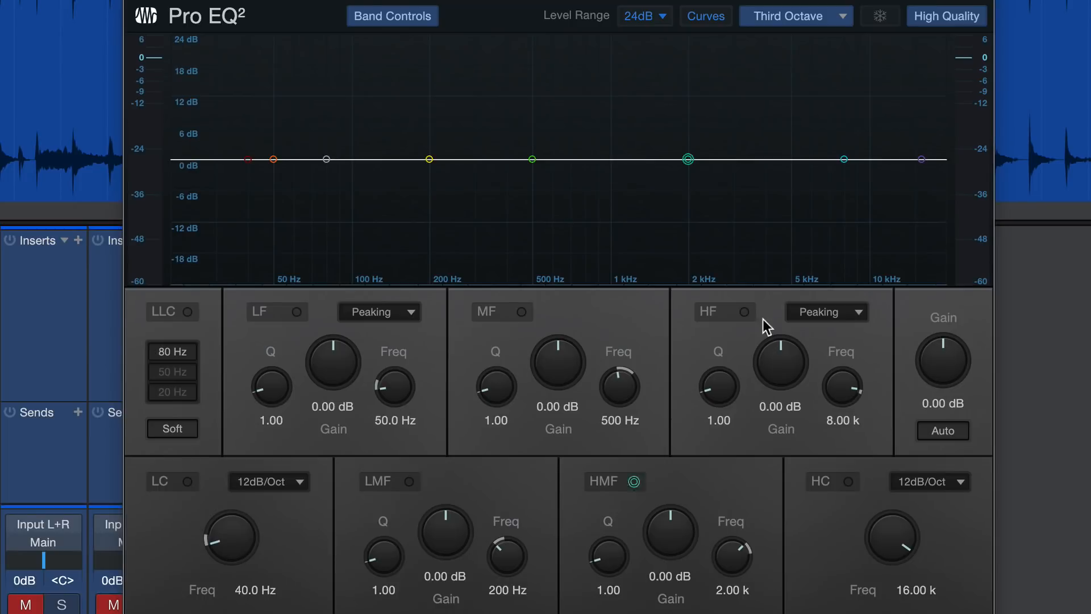
left_click_drag(892, 535, 892, 550)
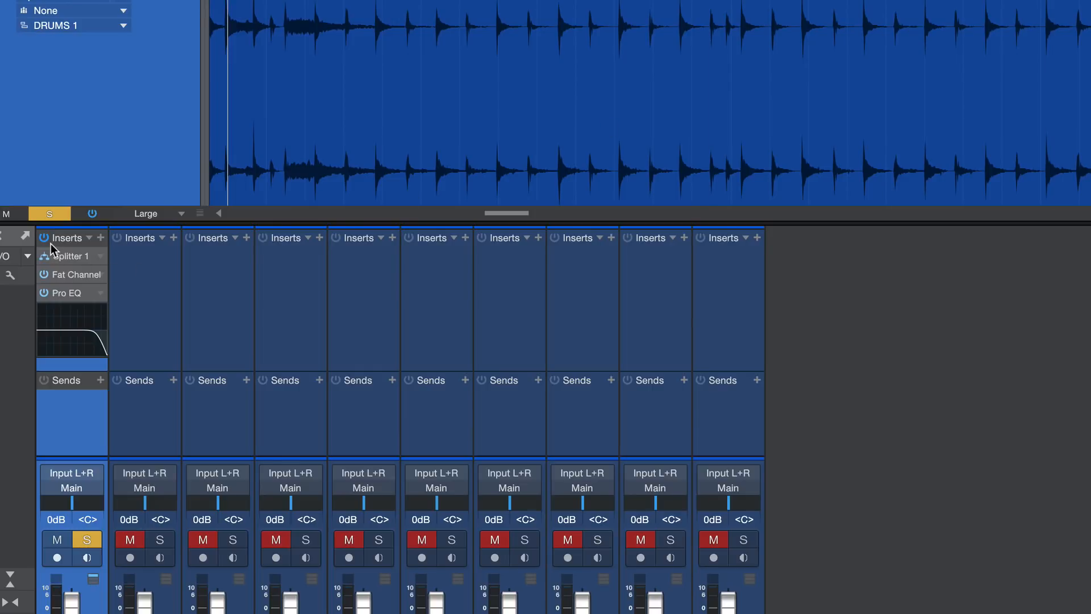
left_click(71, 256)
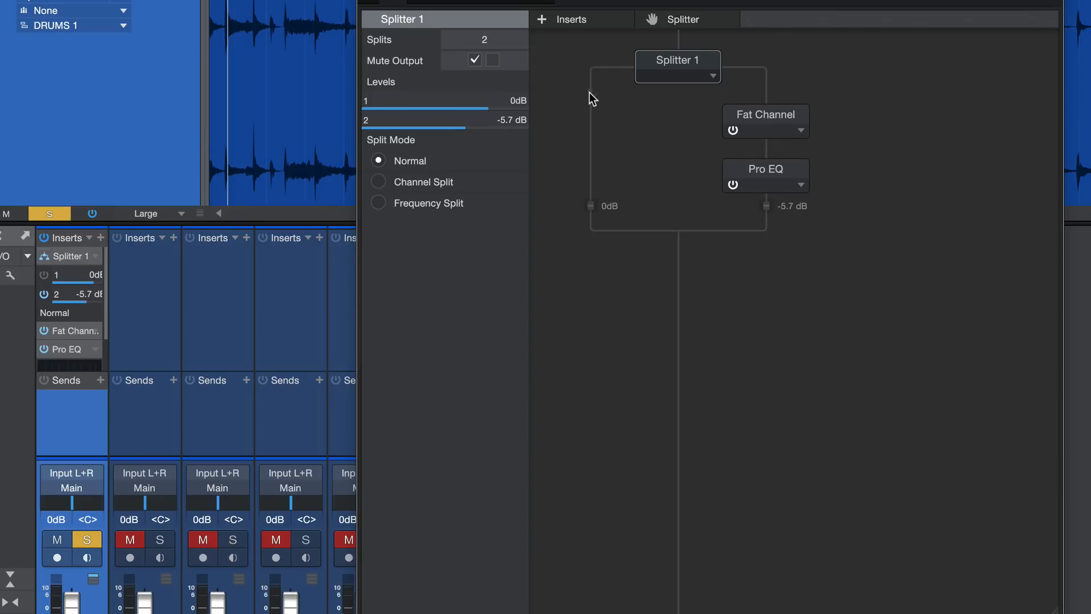
Toggle mute on Splitter 1's first output and reopen its routing view
left_click(475, 60)
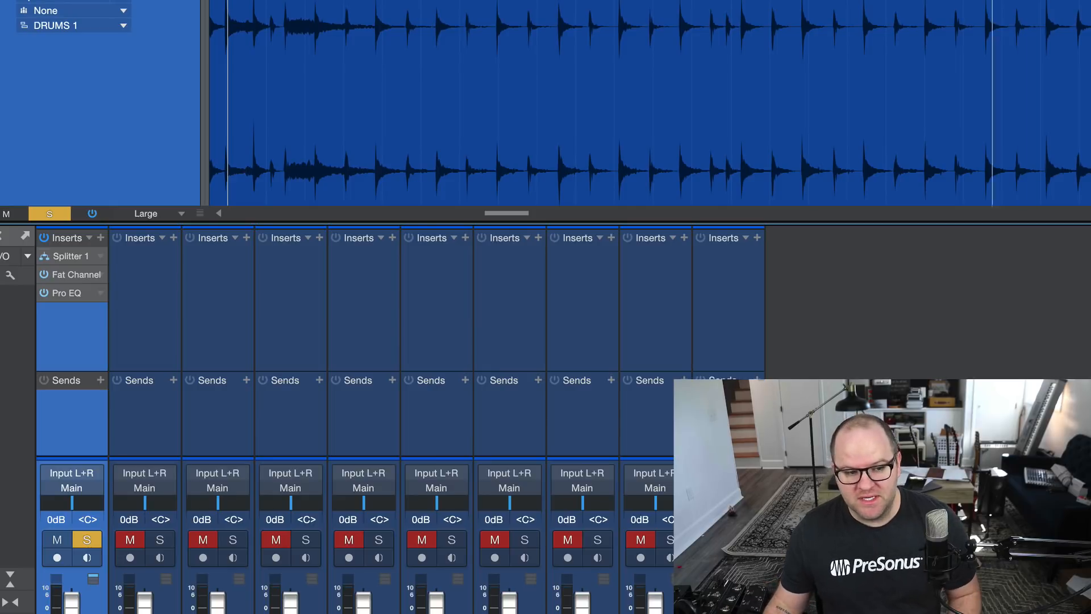
mouse_move(1053, 350)
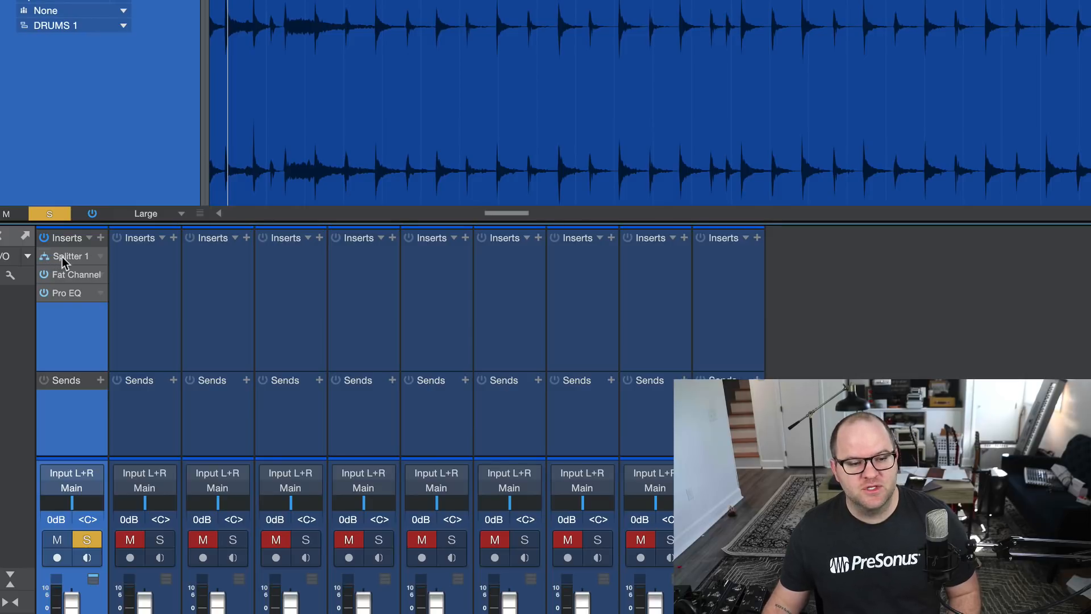
left_click(69, 257)
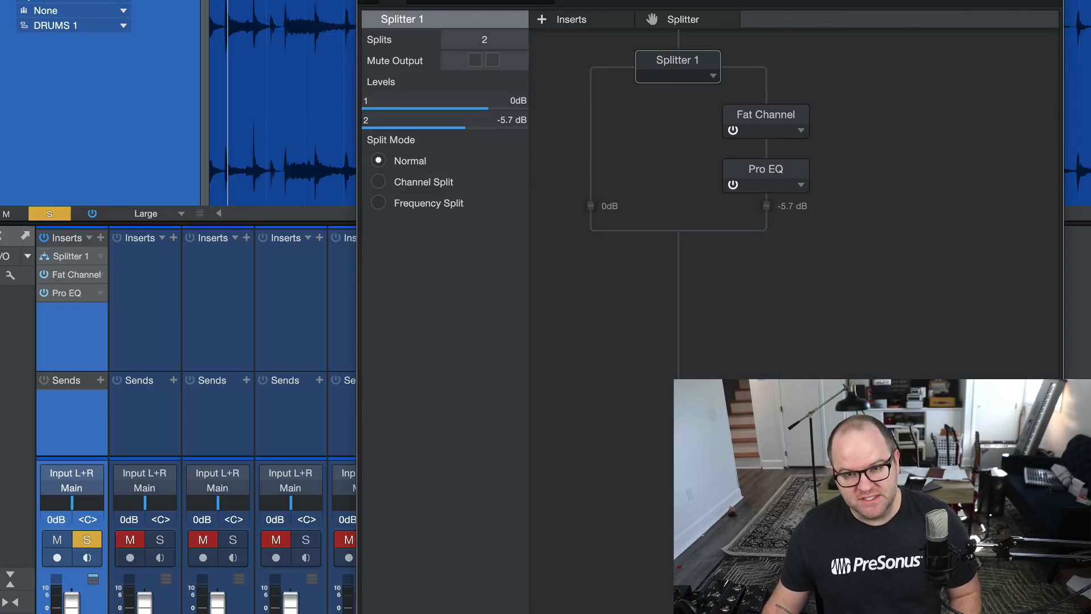